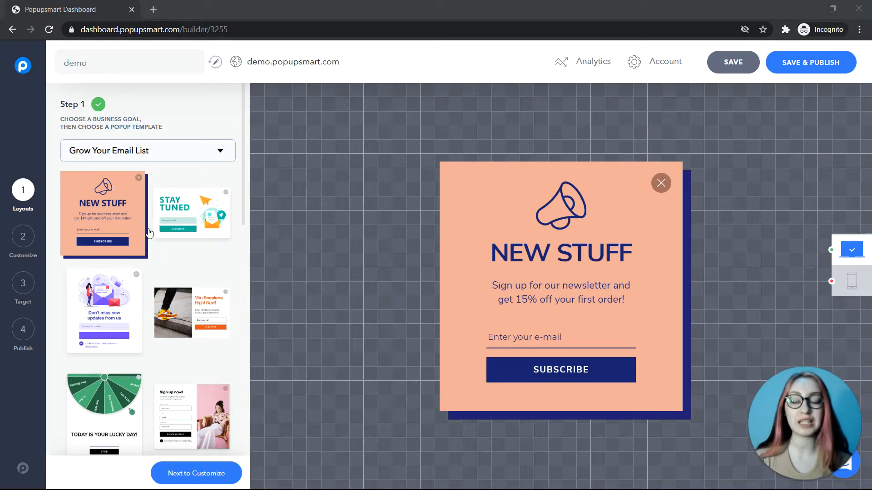
- Scroll the template list to the 'Don't miss new updates from us' template
scroll(down, 3)
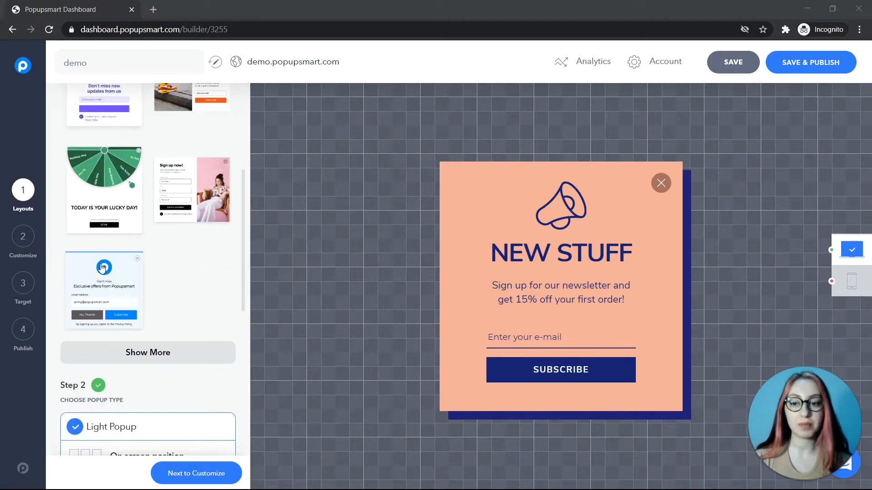
scroll(down, 3)
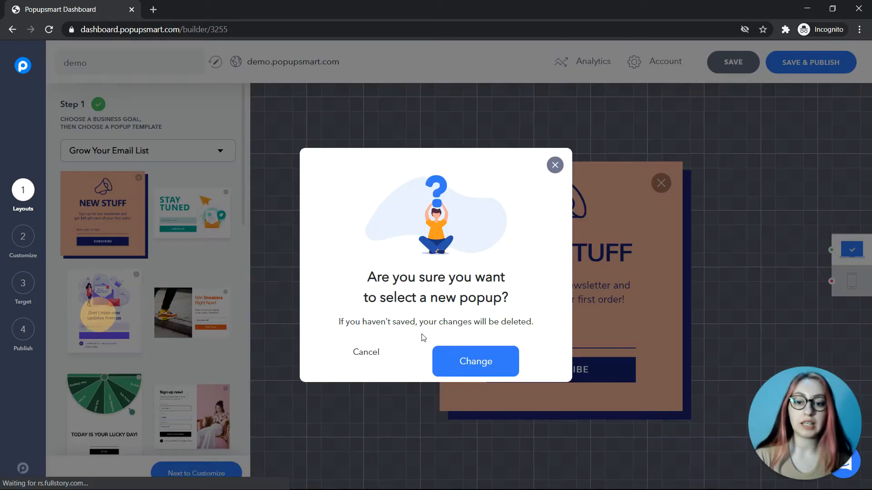
- Confirm the template change, keep it a Light Popup, and place it bottom-left on screen
click(475, 361)
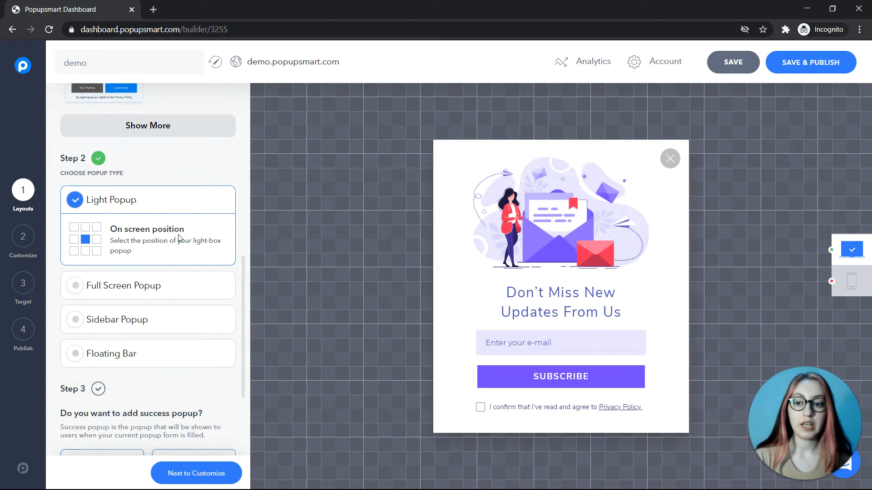
mouse_move(143, 363)
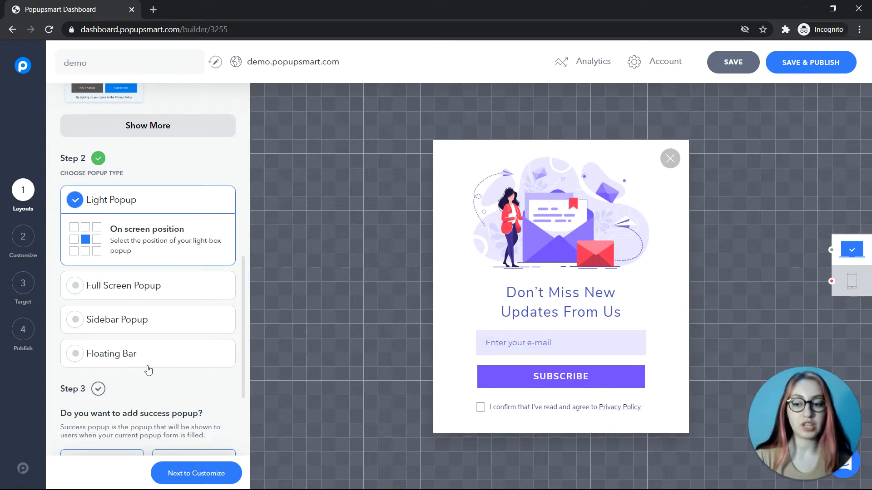
click(117, 267)
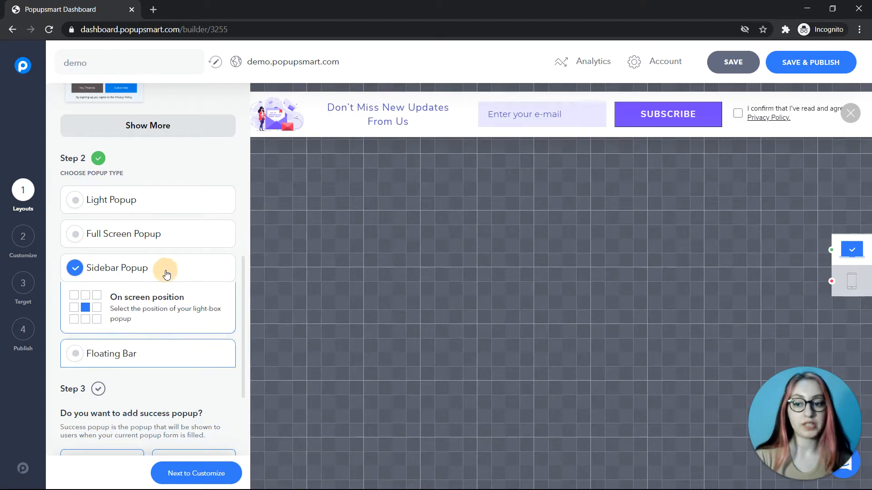
click(118, 267)
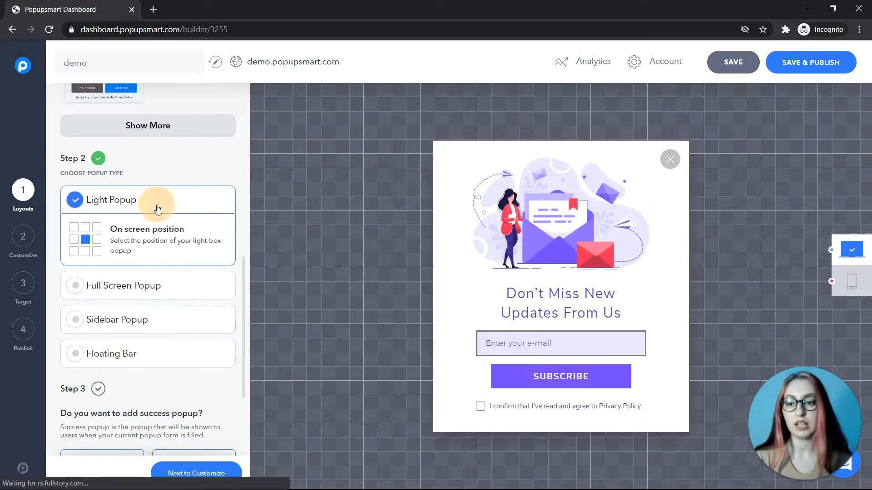
click(73, 252)
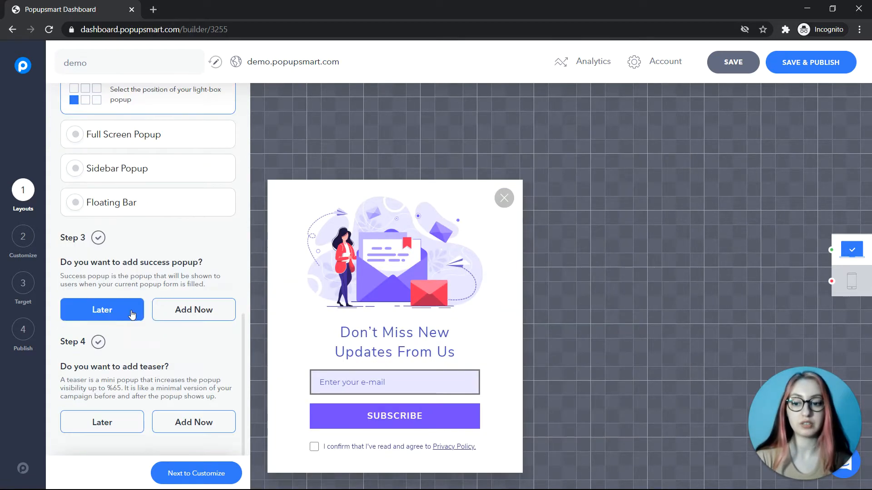
- Add a success popup under Step 3 and a teaser under Step 4 via Add Now
click(193, 422)
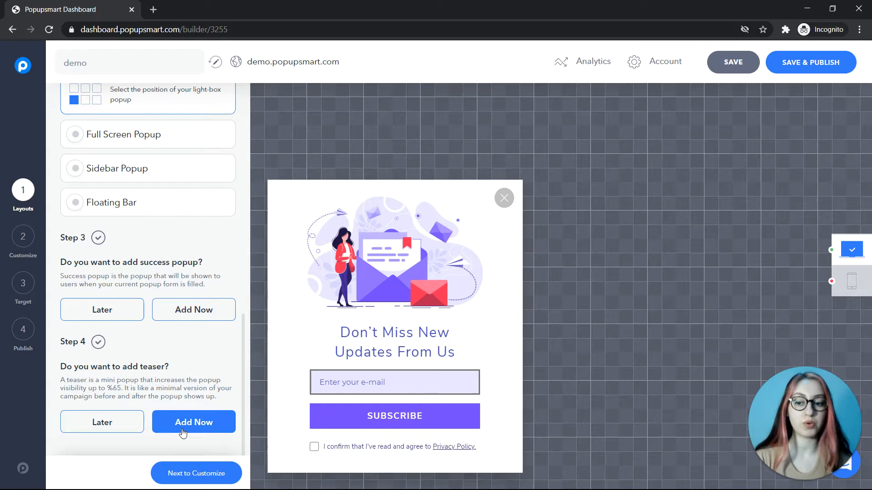
click(193, 309)
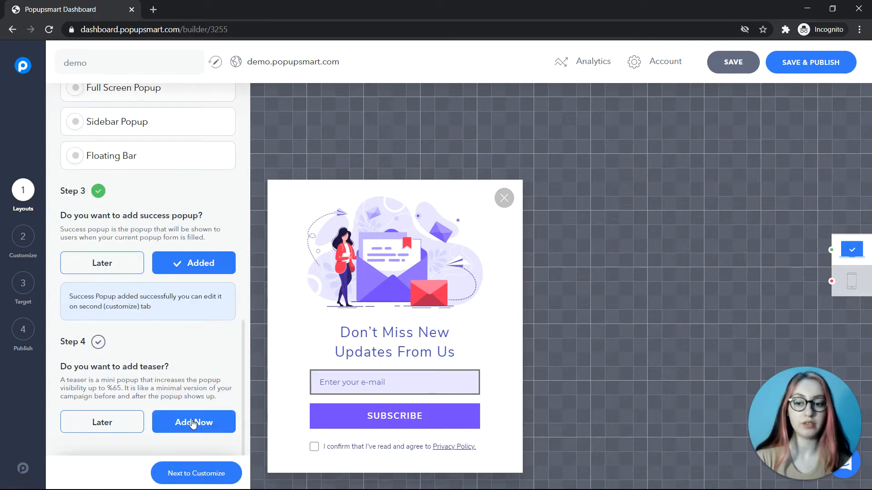
click(192, 422)
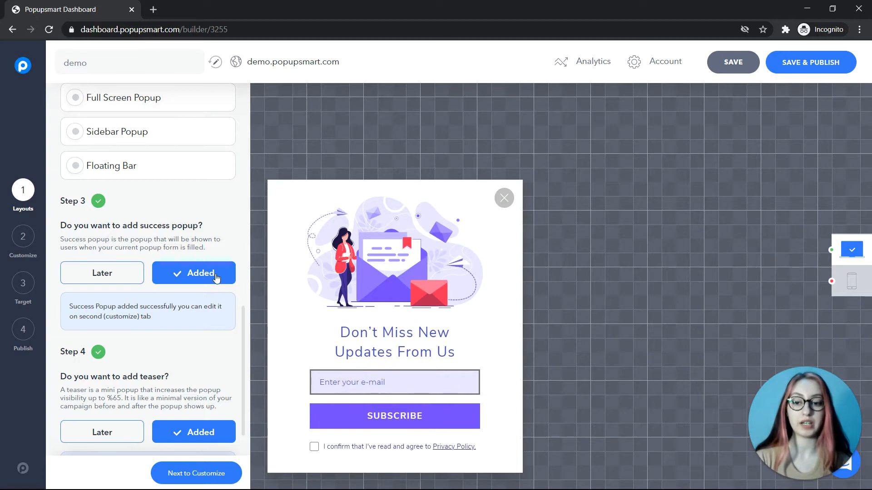
scroll(down, 3)
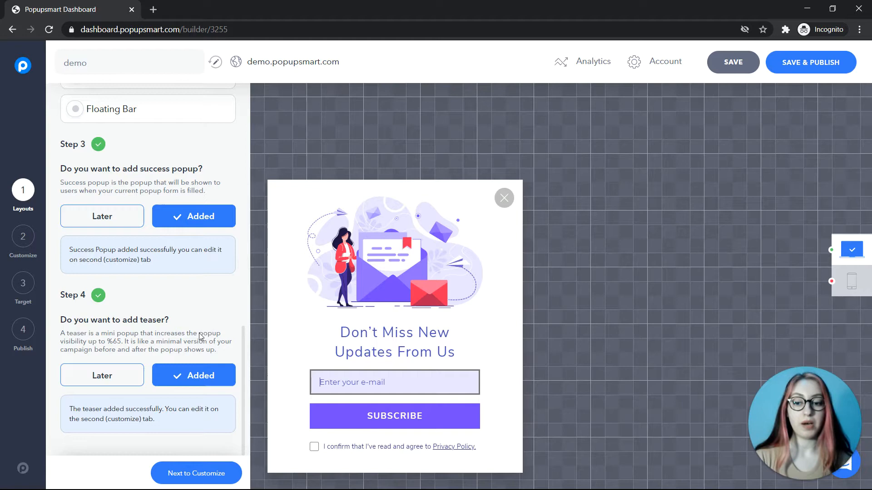
mouse_move(406, 216)
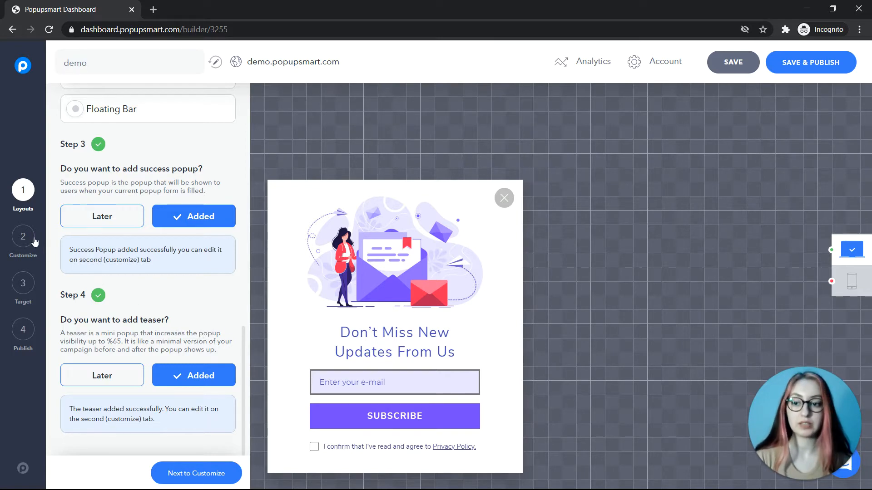
- Enter the Customize step, view the Success Popup content, and return to the Main Popup
click(22, 236)
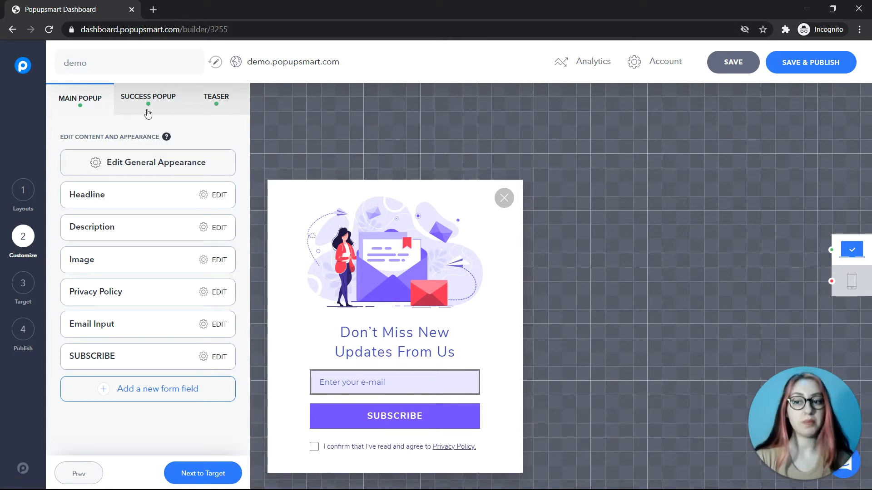
click(148, 98)
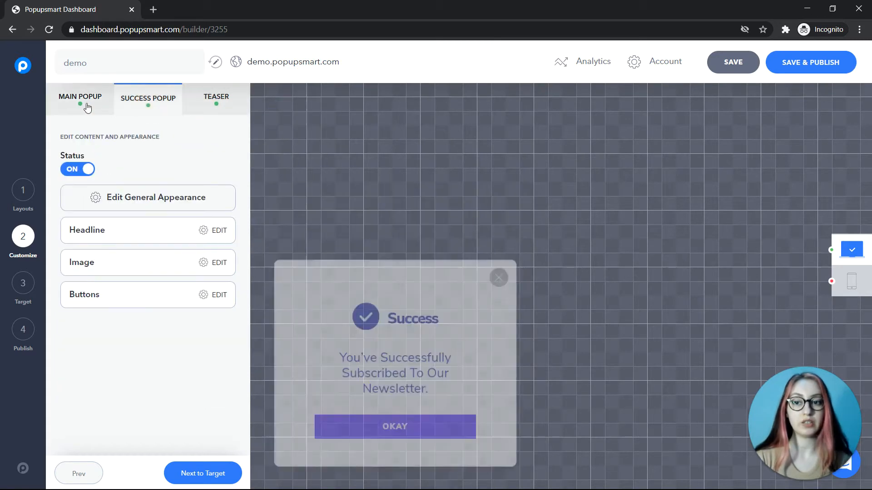
click(80, 98)
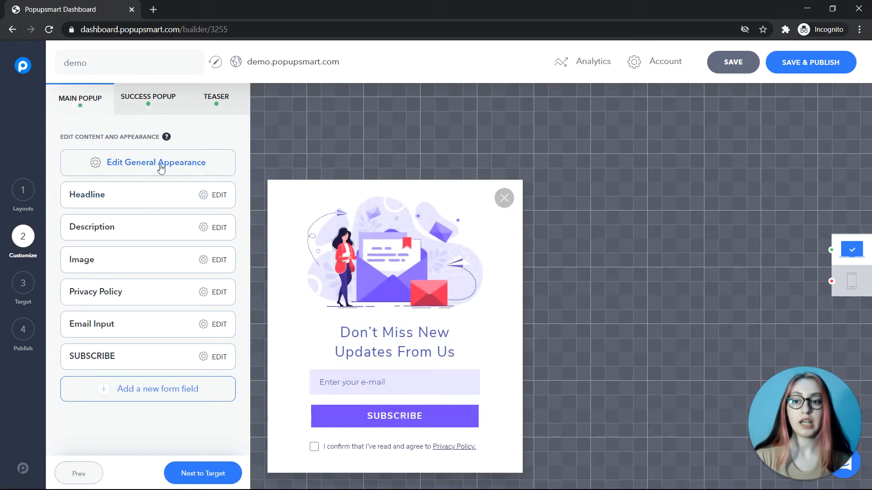
- Review General Appearance: border radius, background colour swatches, open effect and close-button styles
click(155, 163)
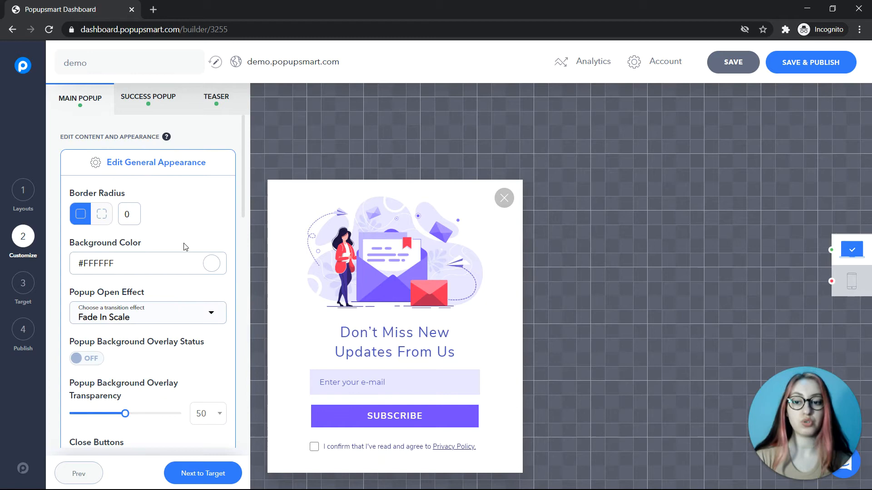
scroll(down, 3)
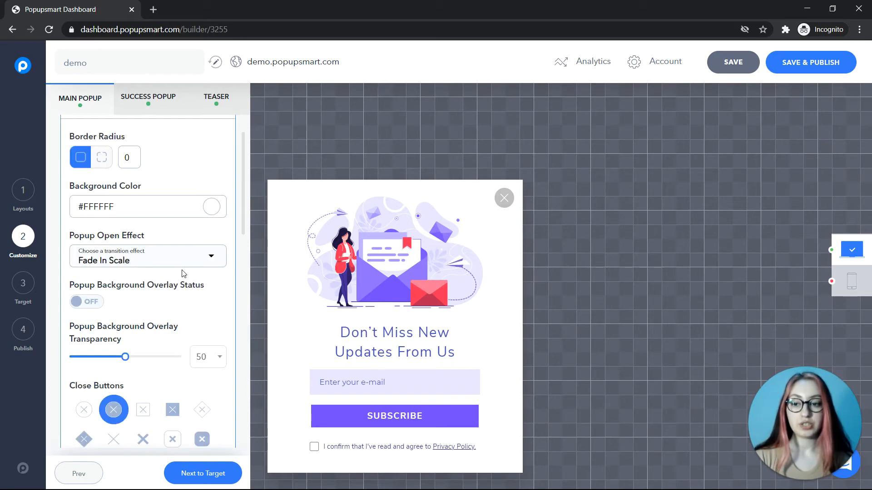
mouse_move(194, 223)
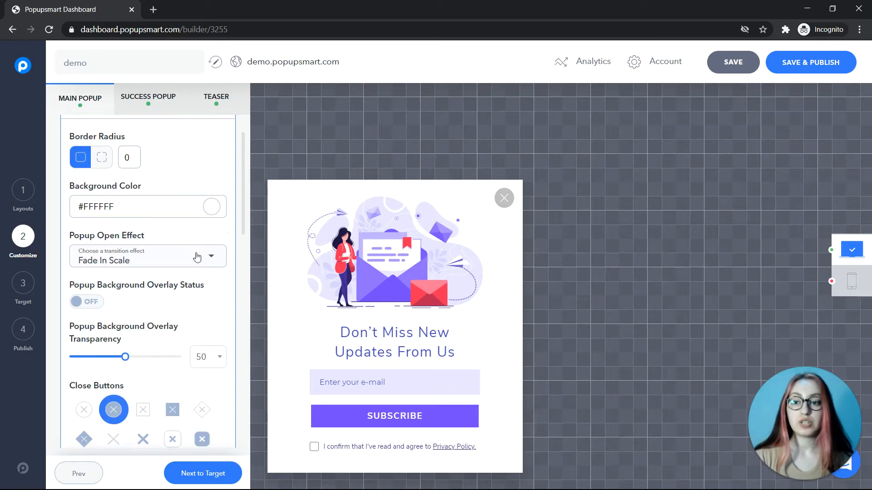
click(212, 206)
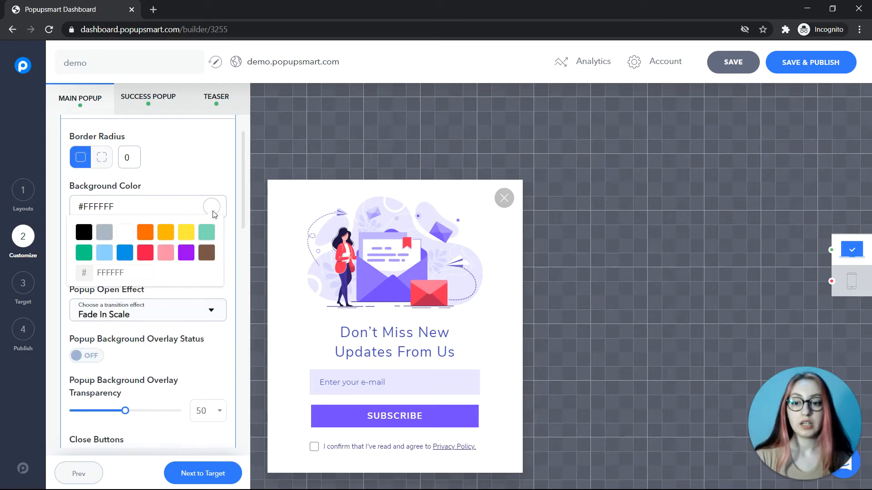
scroll(down, 3)
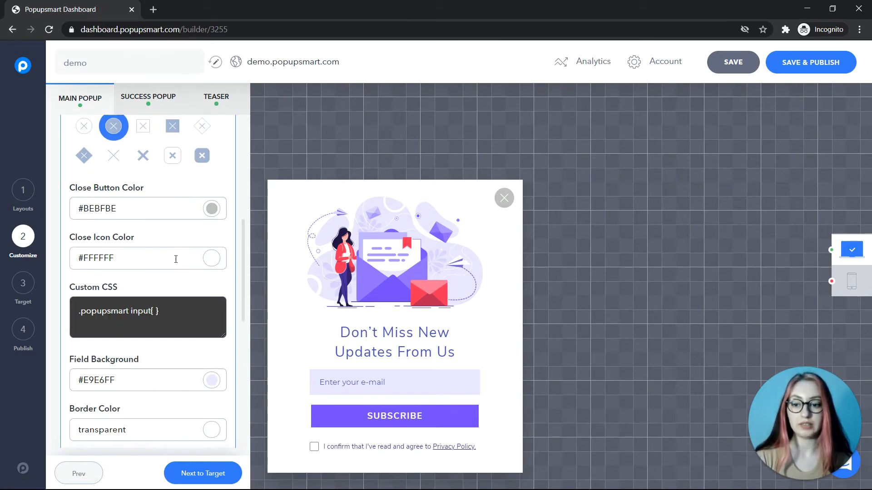
scroll(down, 3)
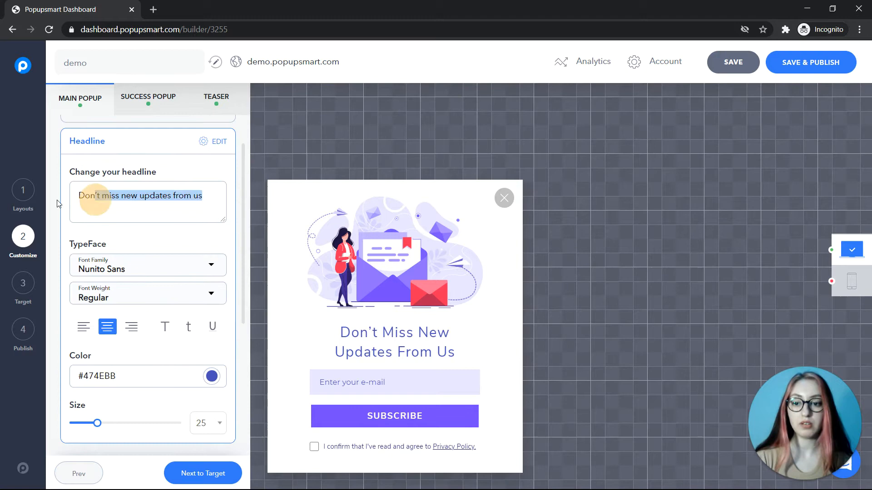
- Replace the headline with 'Get Your Daily Dose Of Inspiration!'
text(Get your daily dose of inspiration!)
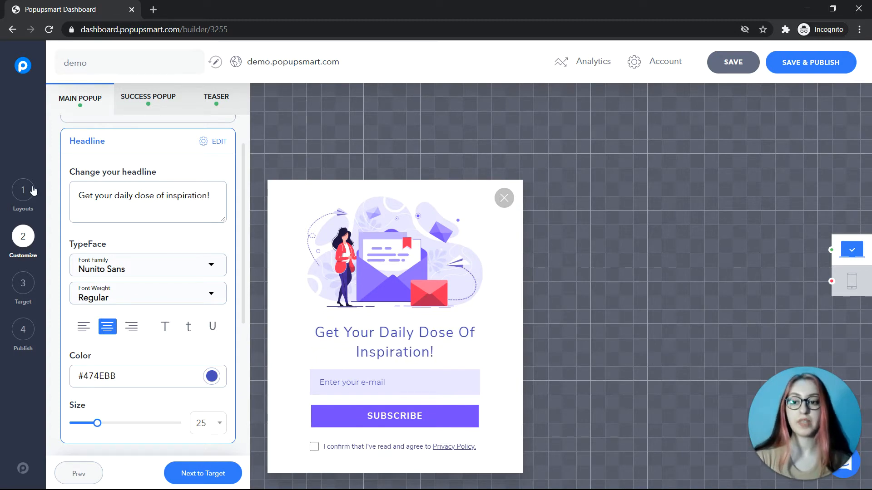
scroll(down, 3)
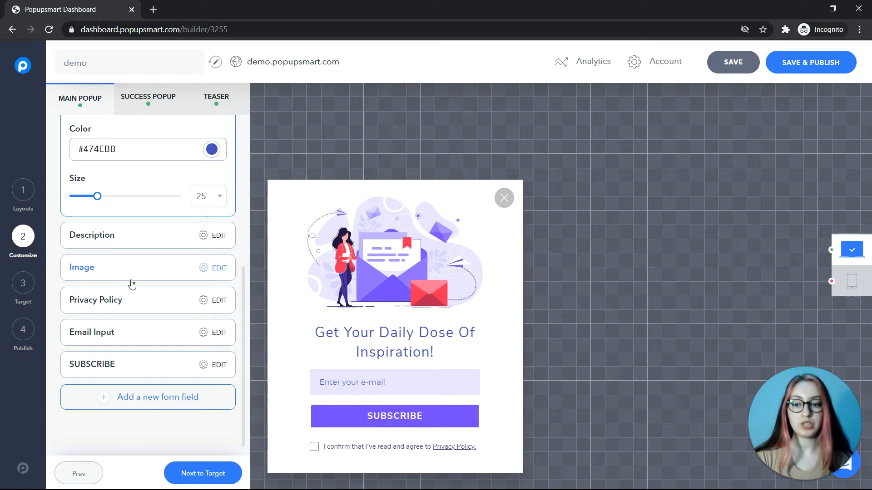
- Adjust the Privacy Policy line, toggling its visibility and checkbox, and edit its text
click(218, 300)
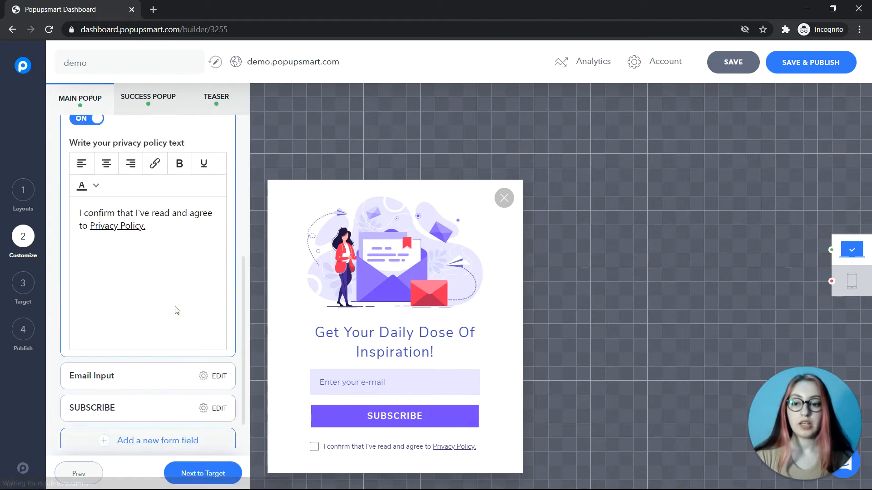
scroll(down, 3)
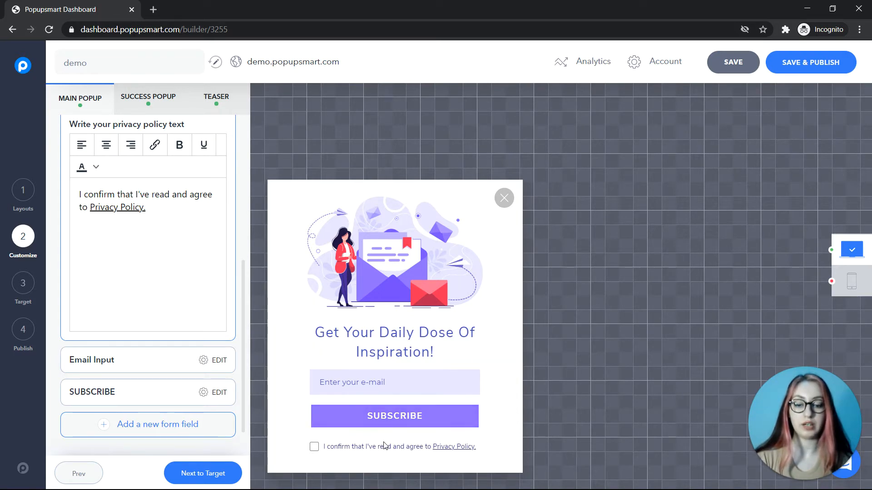
click(205, 145)
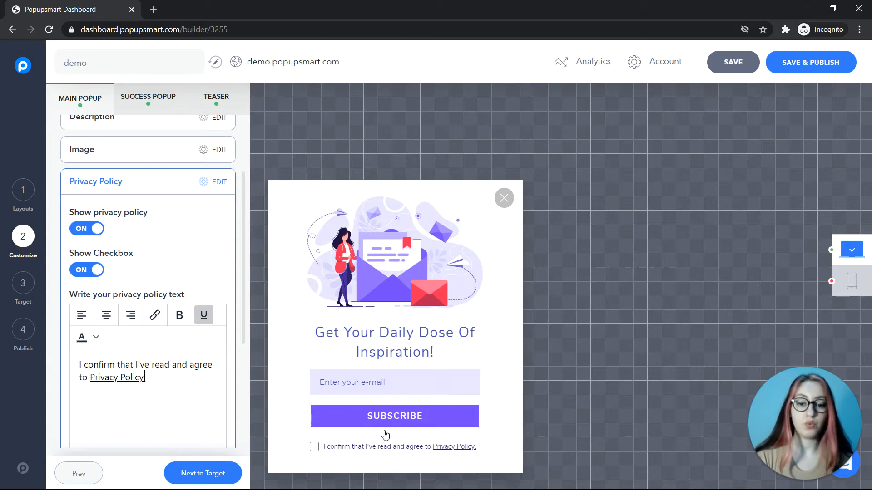
click(87, 229)
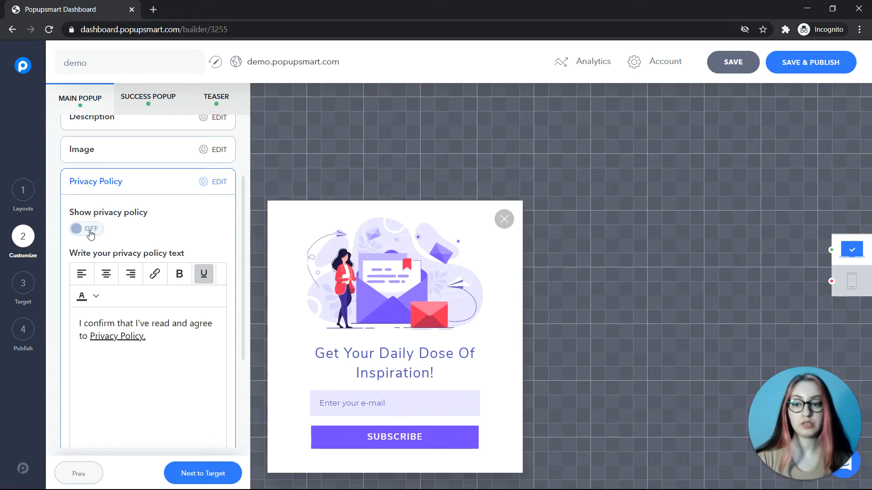
click(87, 229)
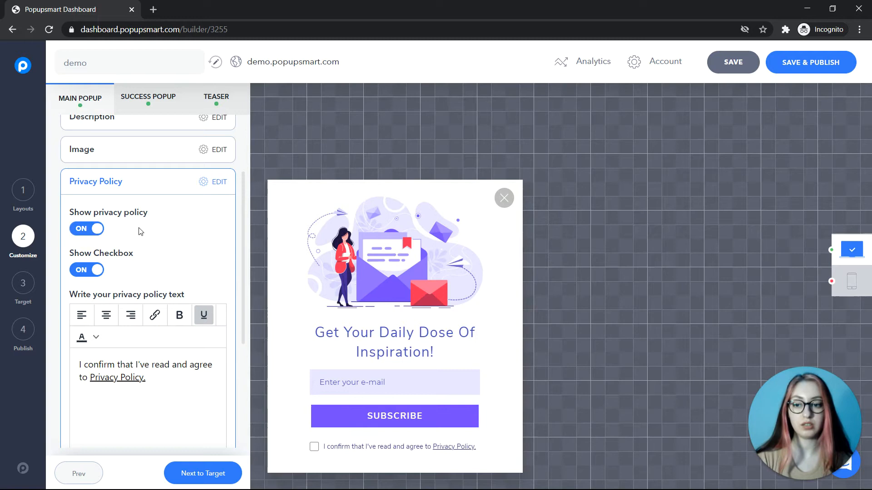
click(87, 270)
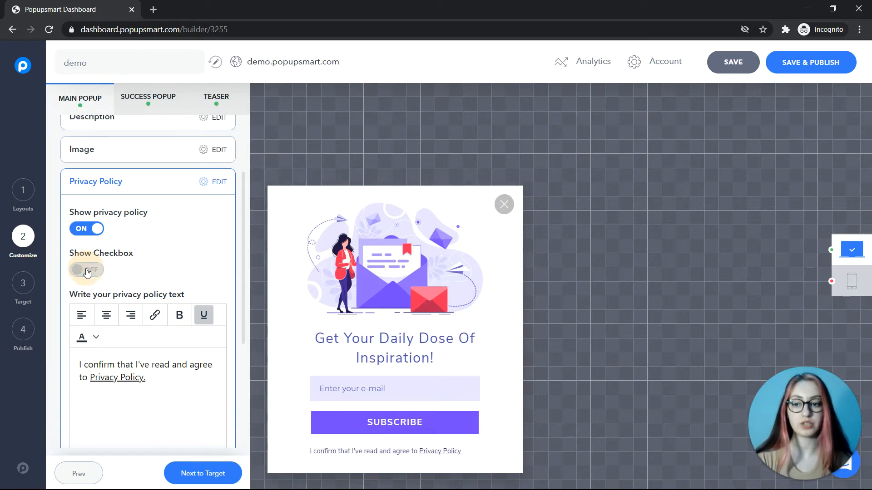
click(88, 269)
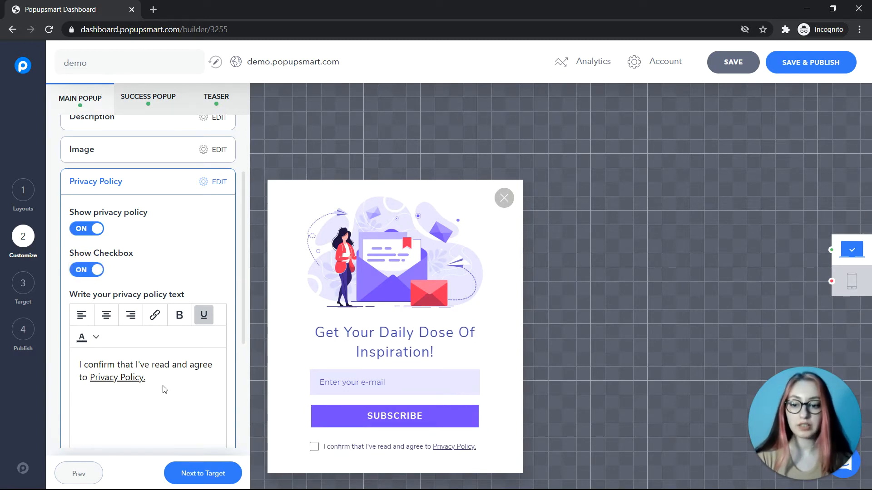
scroll(down, 3)
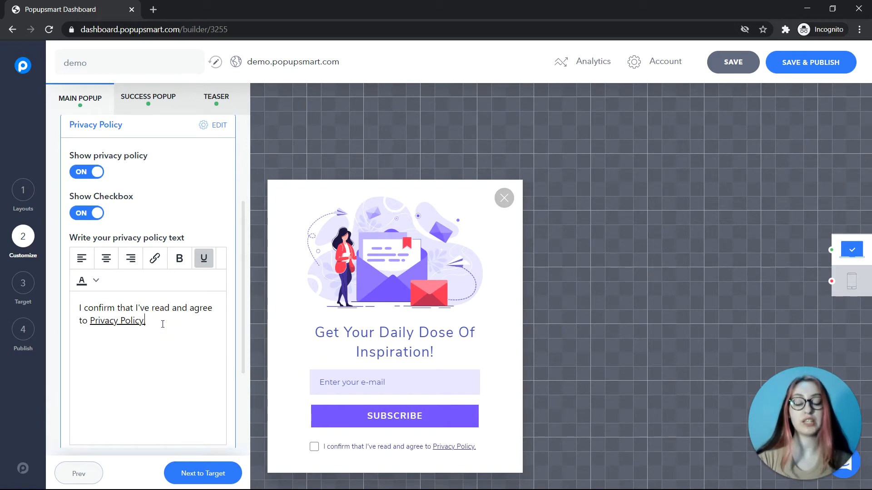
scroll(down, 3)
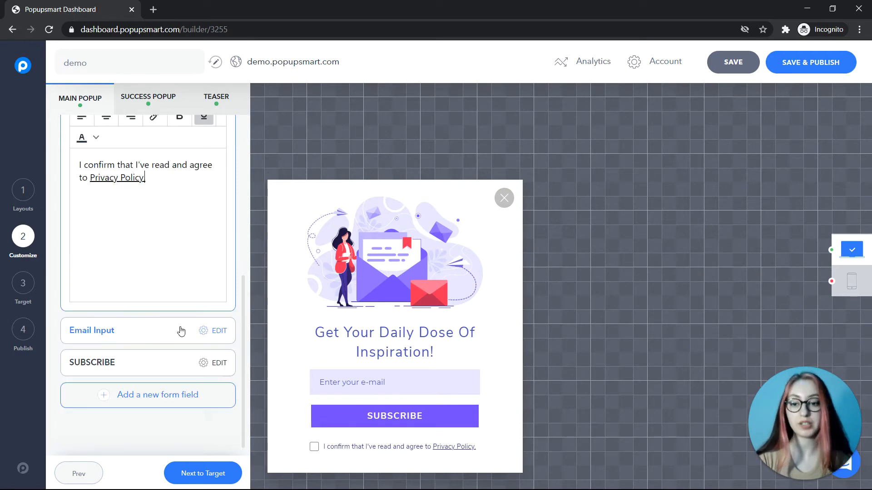
- Skip adding a new form field, move to the Target step, check Schedule, and go to Audience
click(147, 395)
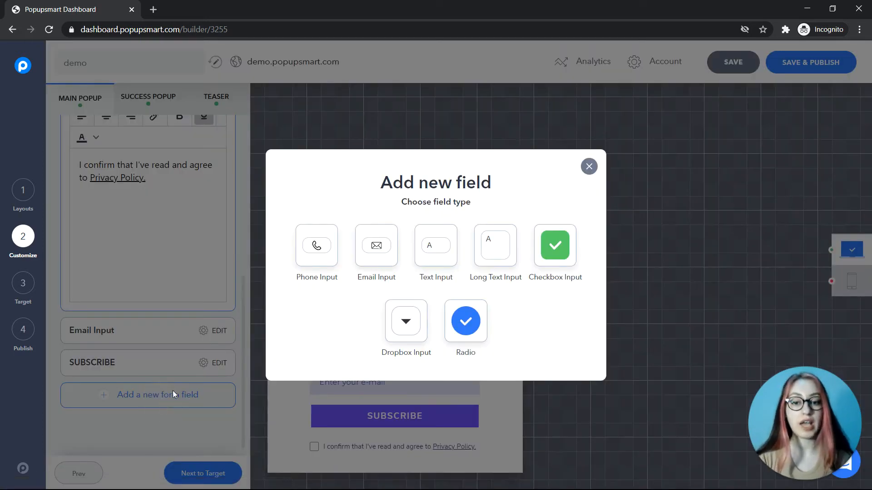
click(588, 166)
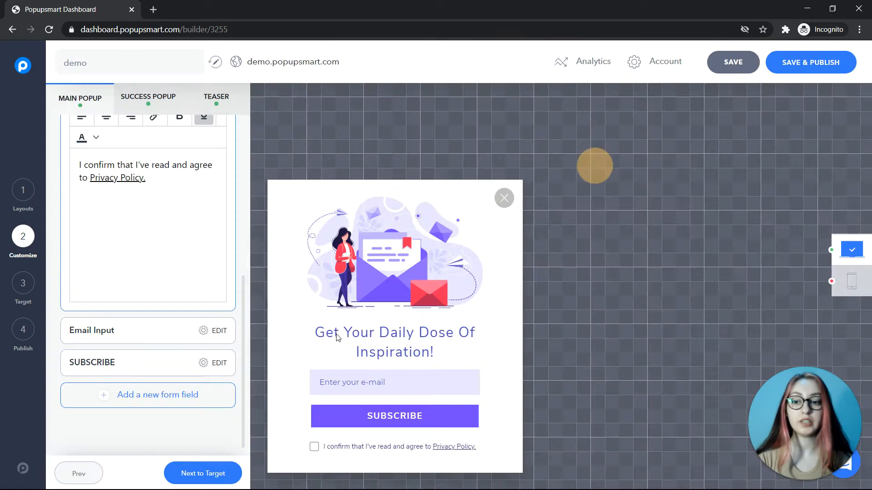
click(23, 286)
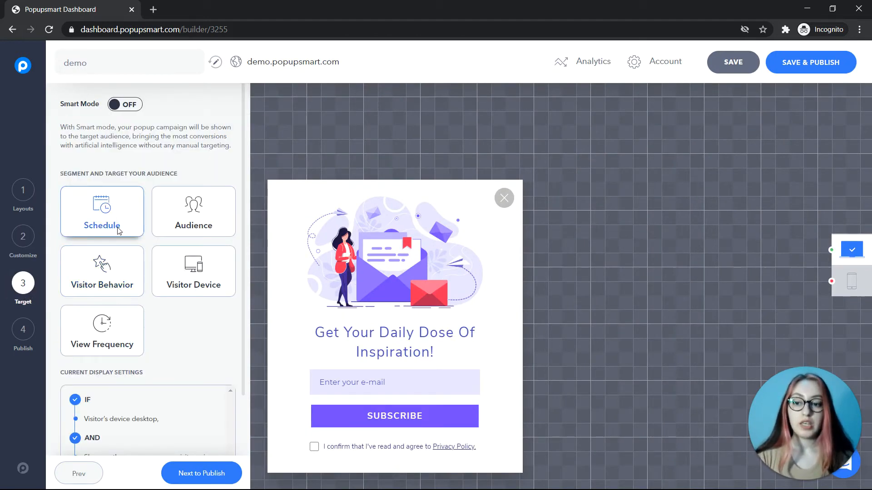
click(101, 212)
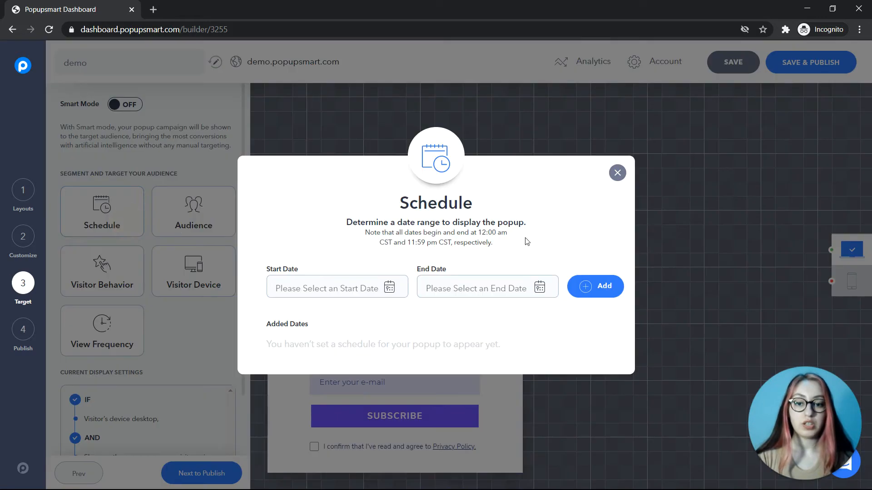
mouse_move(526, 274)
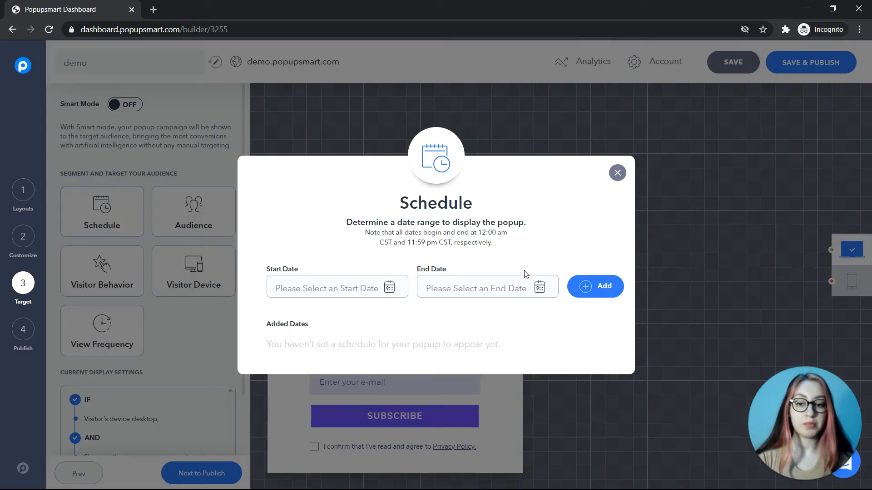
click(192, 211)
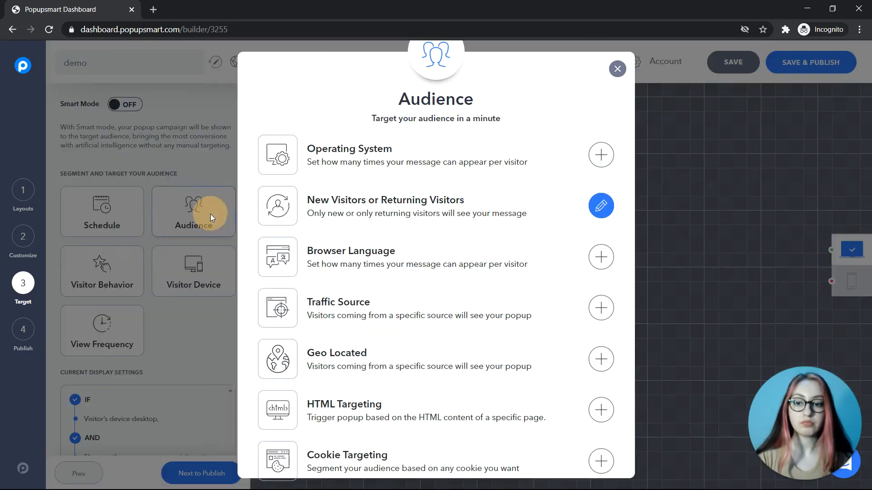
mouse_move(419, 400)
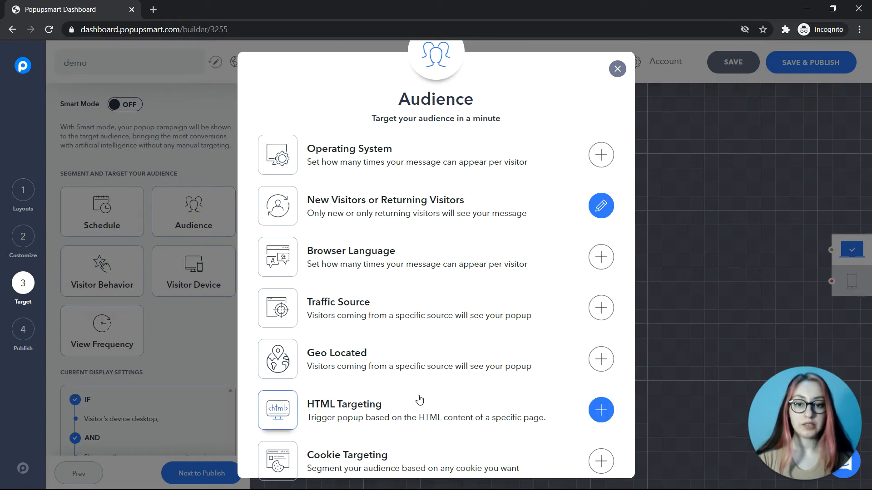
mouse_move(526, 256)
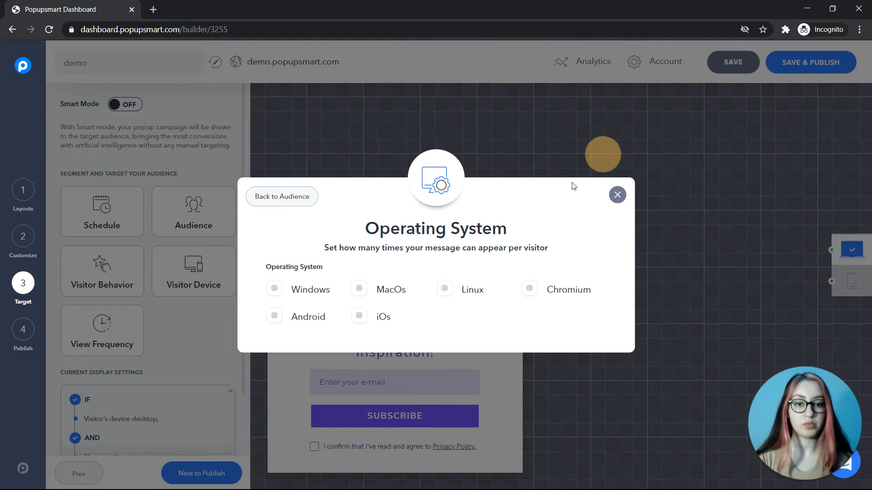
- Target the Operating System rule to Windows and MacOs visitors
click(273, 289)
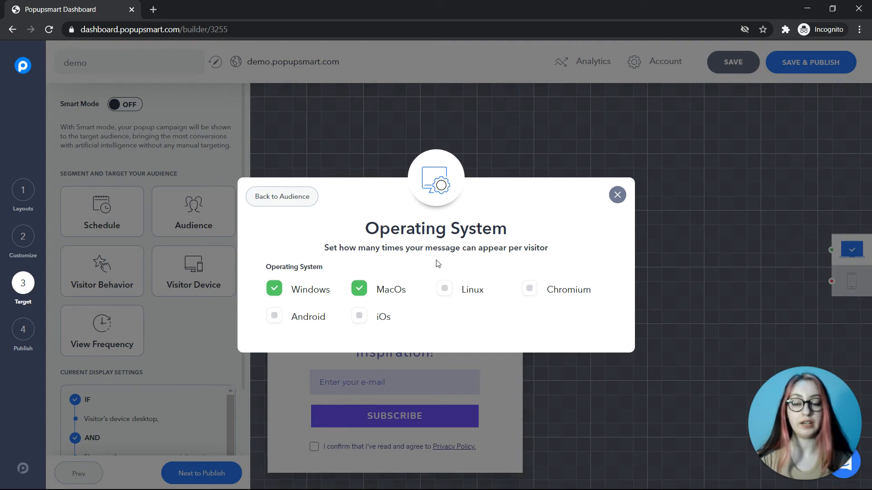
mouse_move(606, 229)
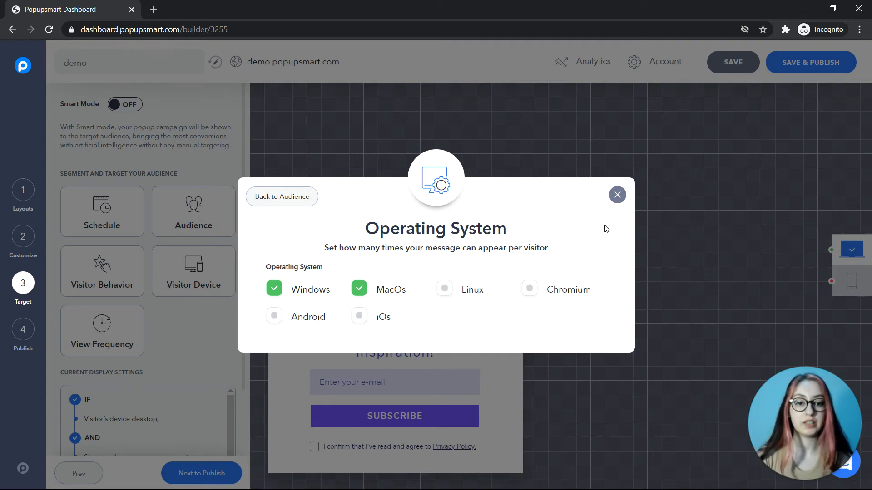
mouse_move(618, 199)
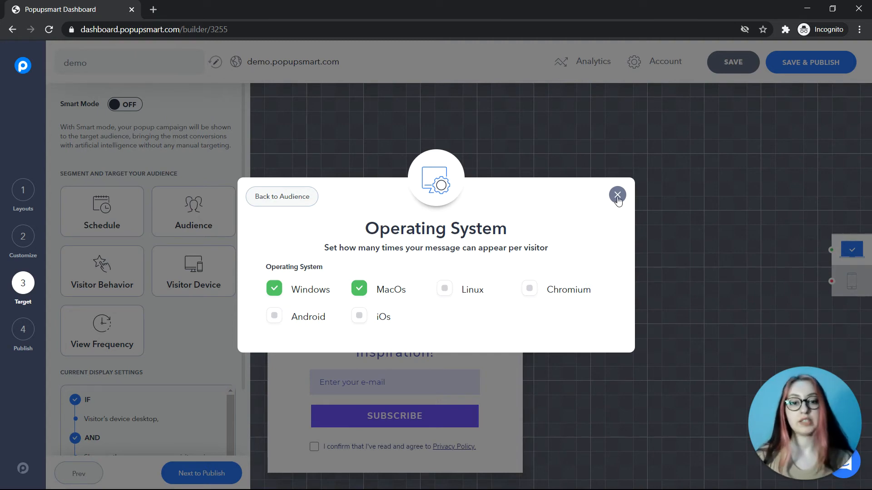
click(101, 271)
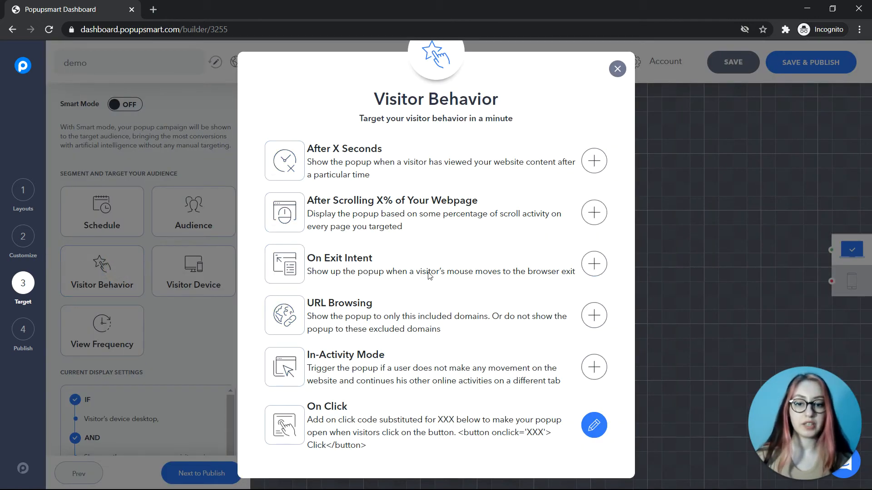
- Add an After Scrolling trigger with Percent is at least 20
click(593, 212)
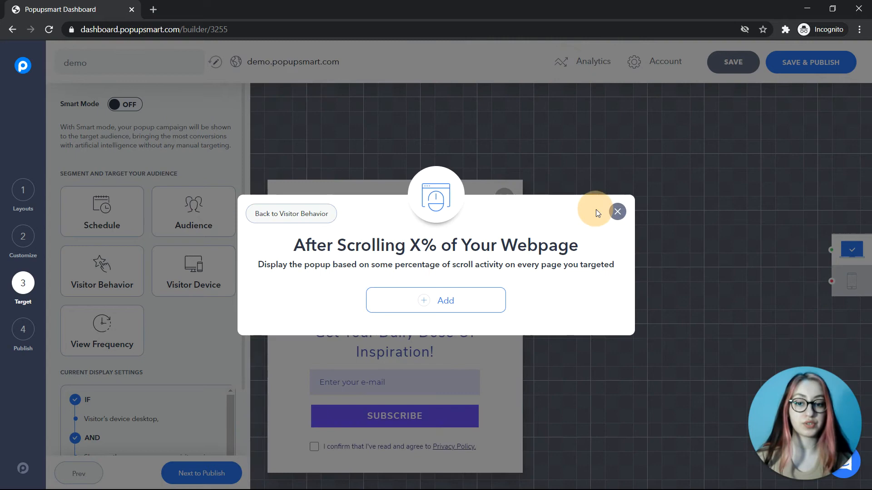
click(436, 300)
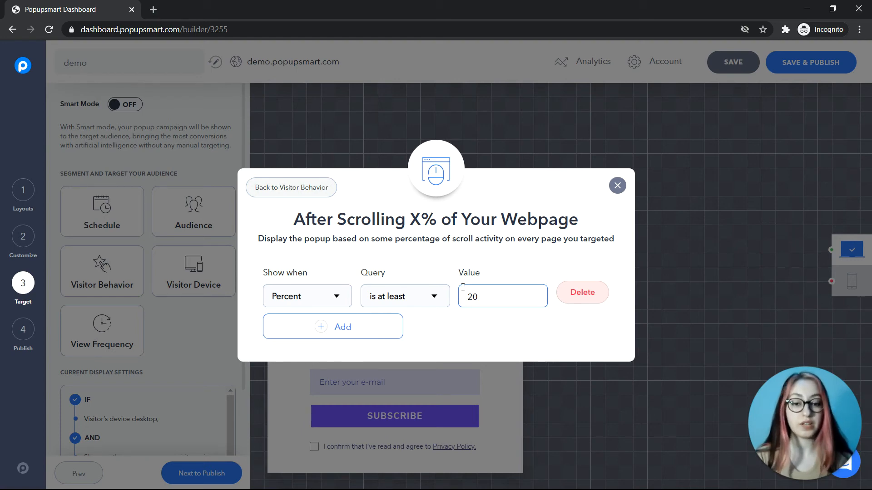
mouse_move(565, 271)
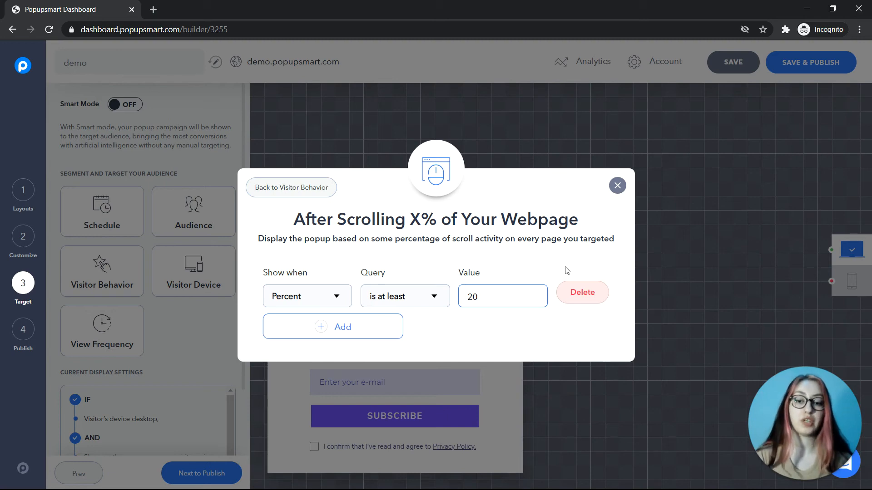
click(617, 185)
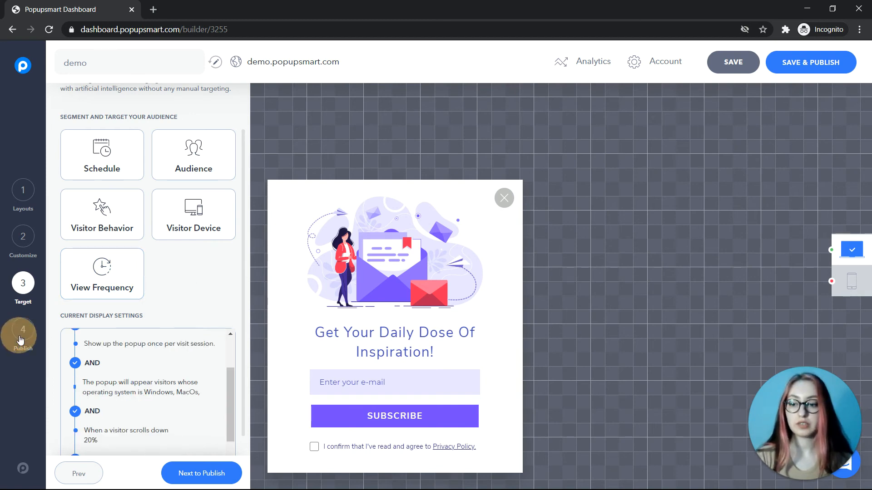
- Go to the Publish step and copy the popup's Embed Code script
click(23, 333)
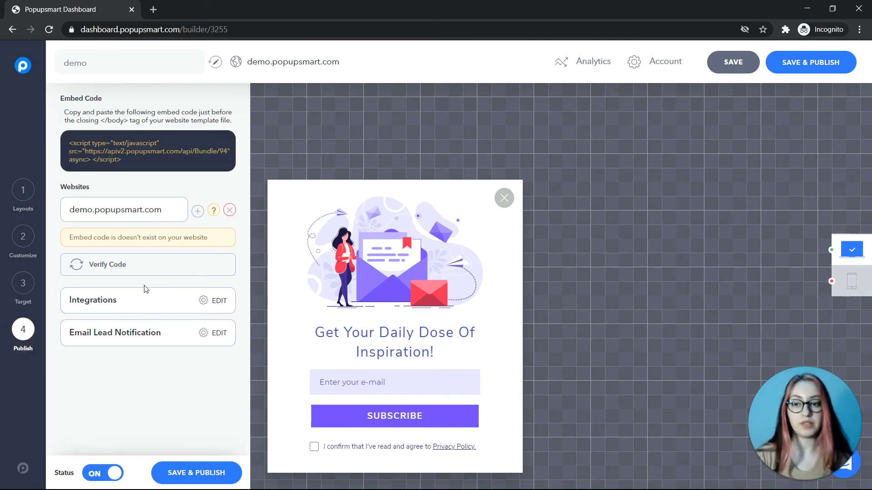
click(148, 151)
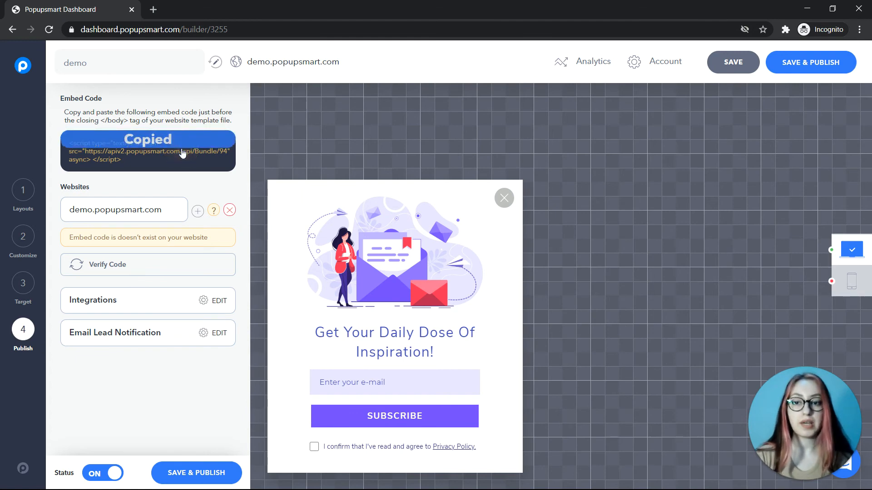
click(147, 150)
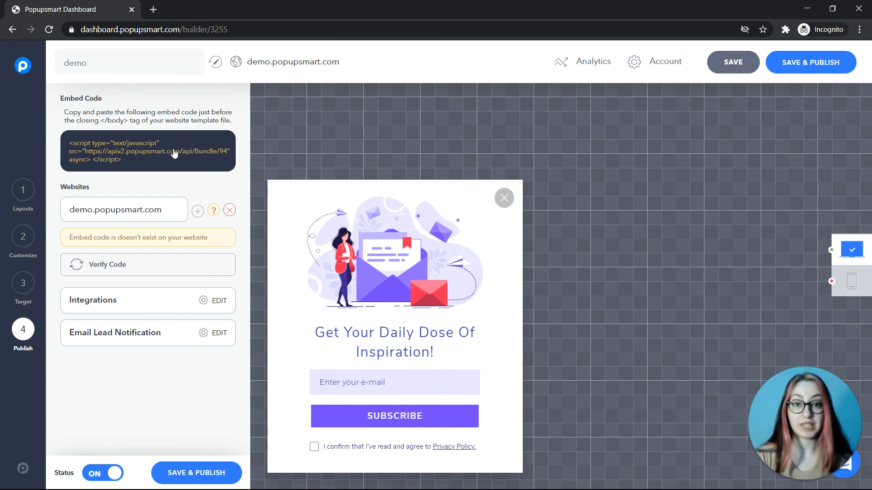
mouse_move(89, 442)
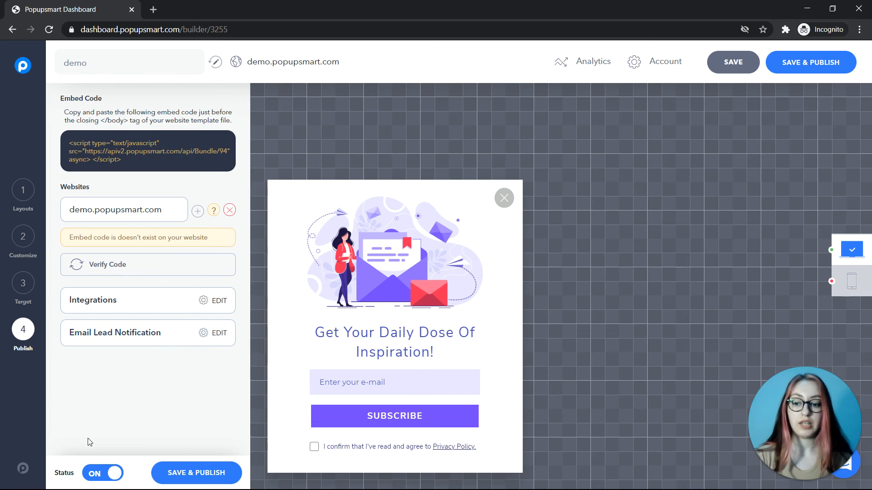
mouse_move(112, 455)
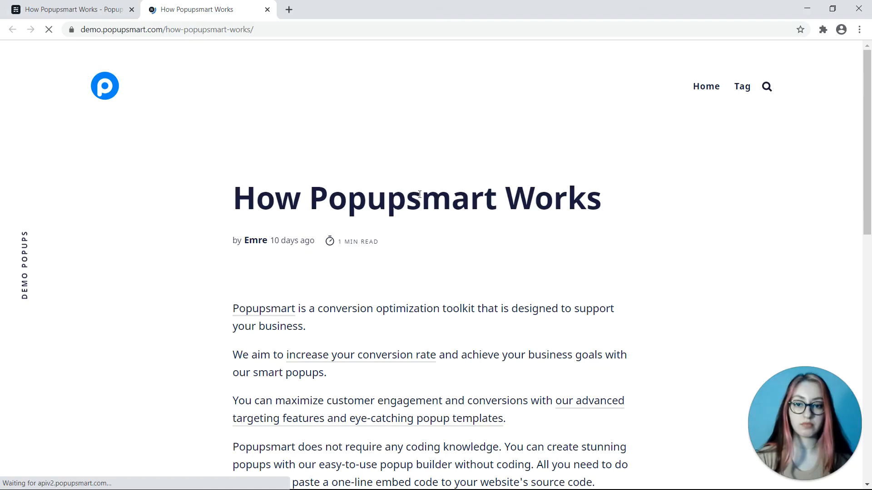
- Scroll past 20% of the article and open the live popup from its Help Us Get Better teaser
scroll(down, 3)
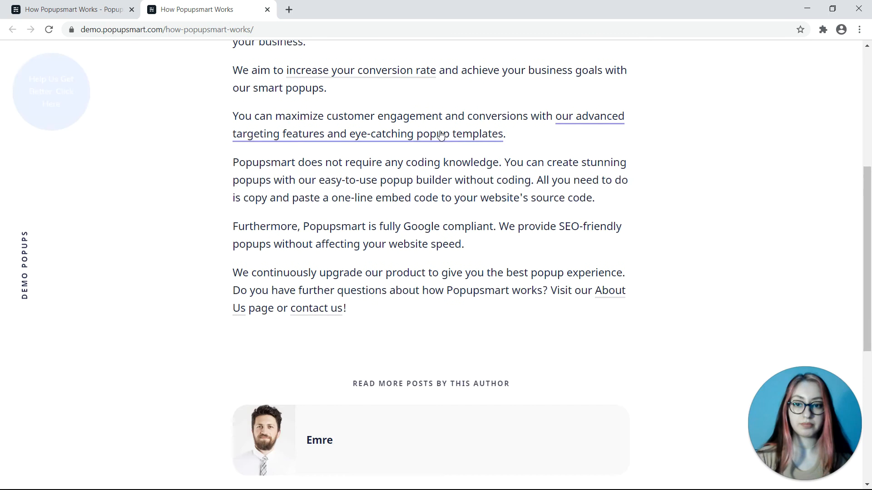
scroll(down, 3)
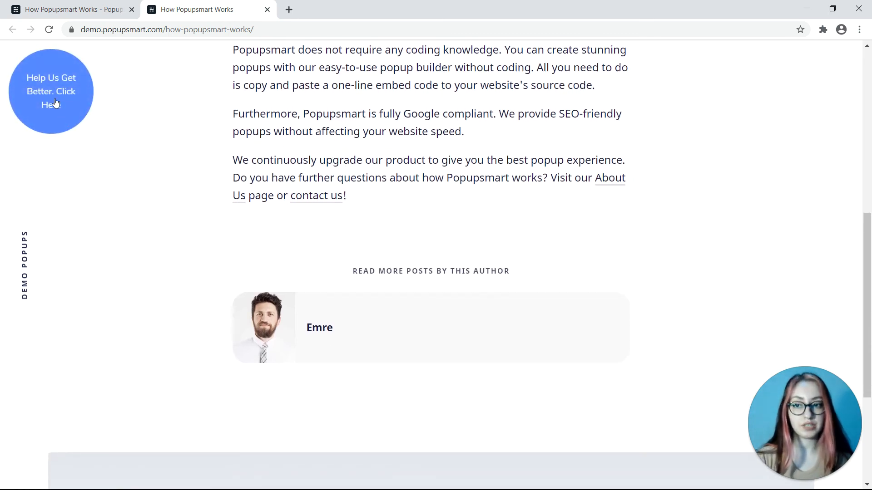
click(51, 91)
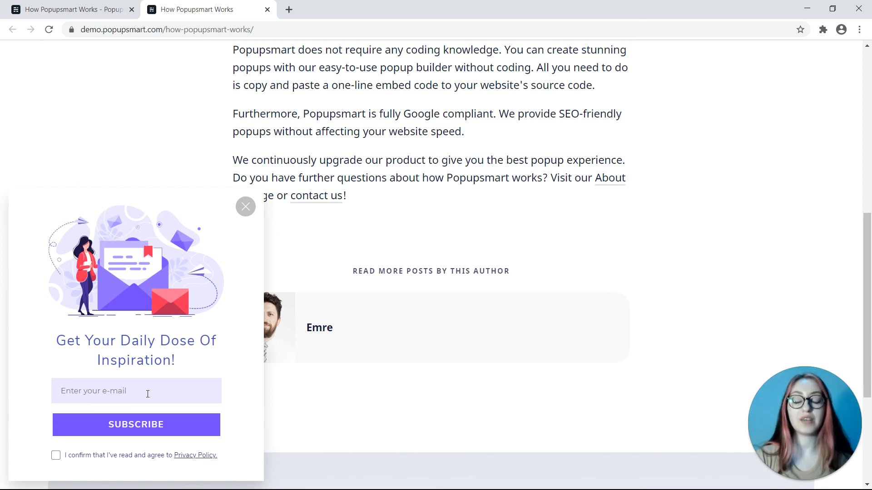
mouse_move(135, 420)
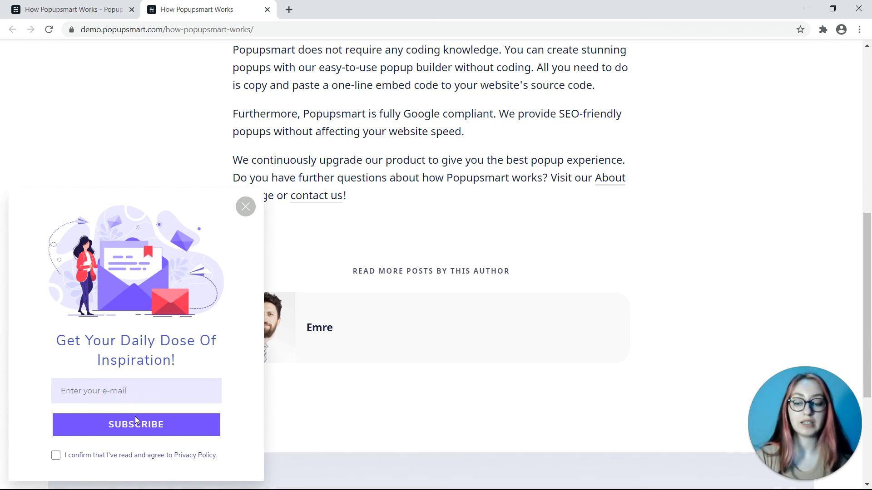
mouse_move(162, 303)
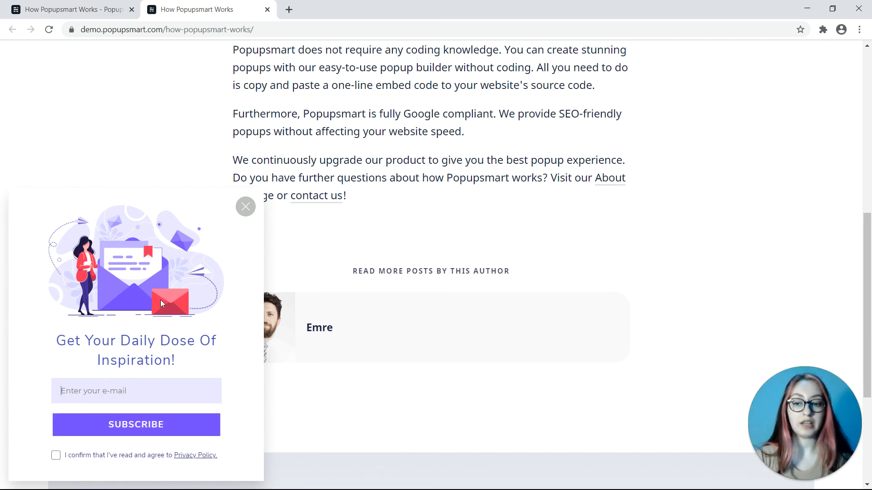